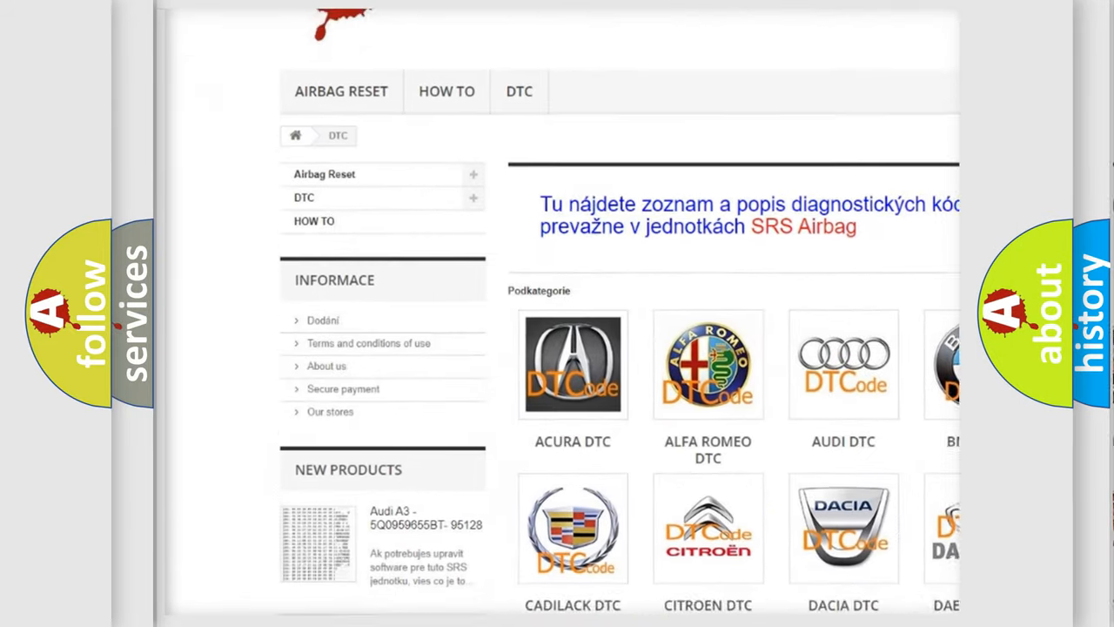
scroll("down", 3)
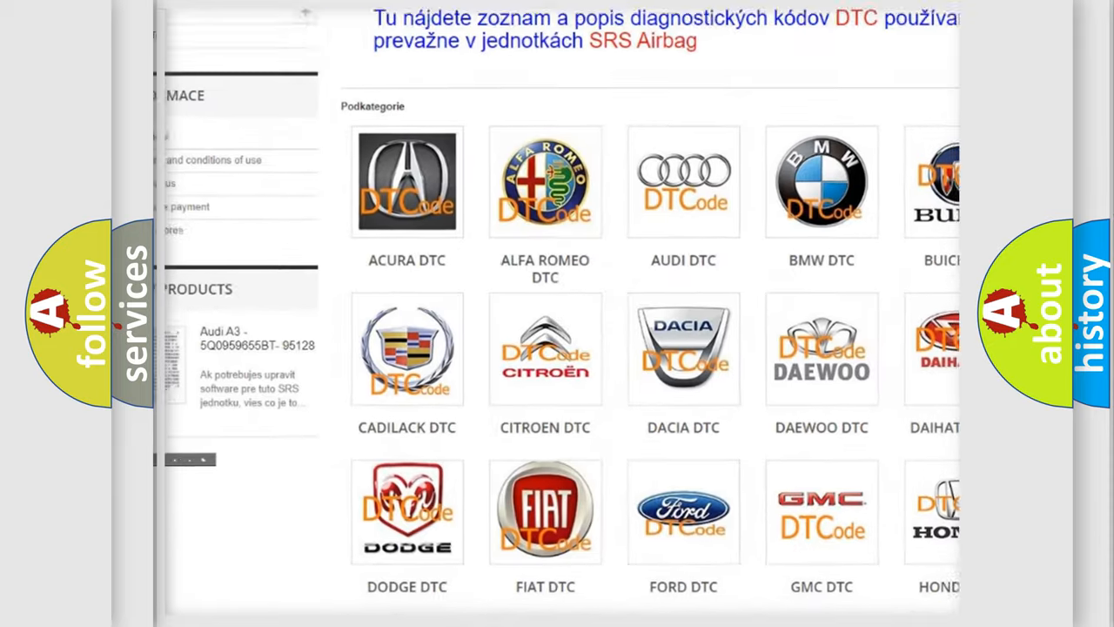
scroll("down", 3)
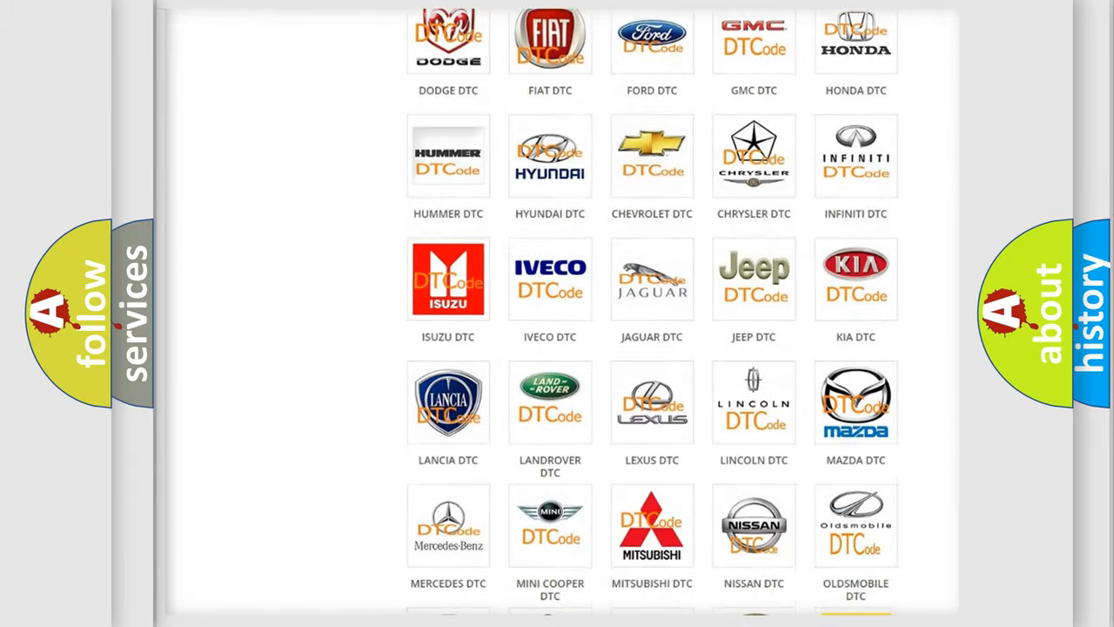
scroll("down", 3)
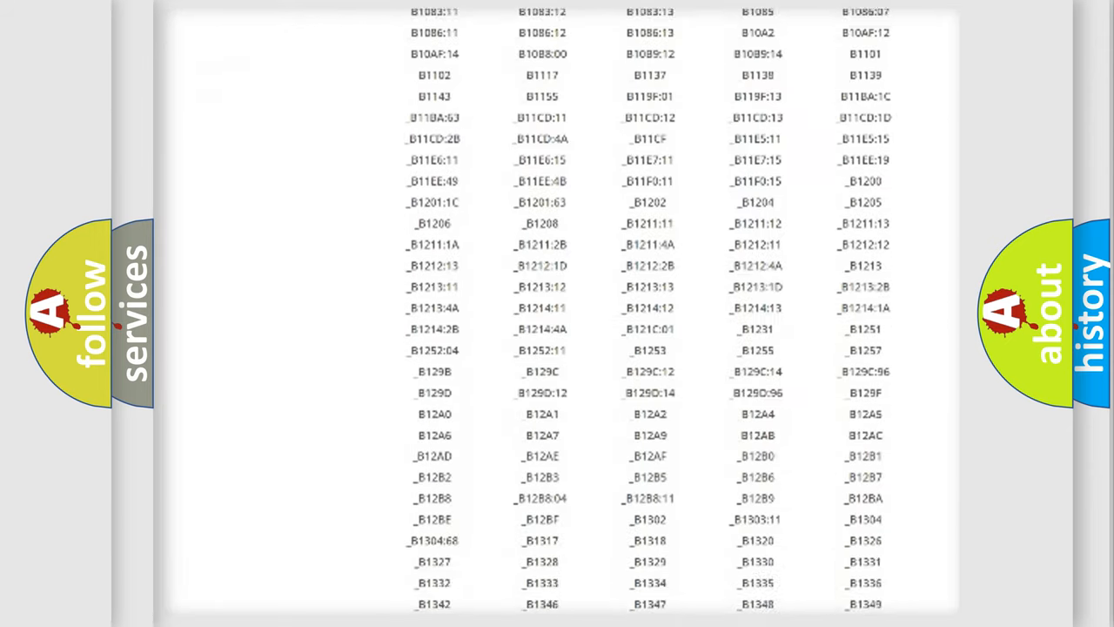
scroll("down", 3)
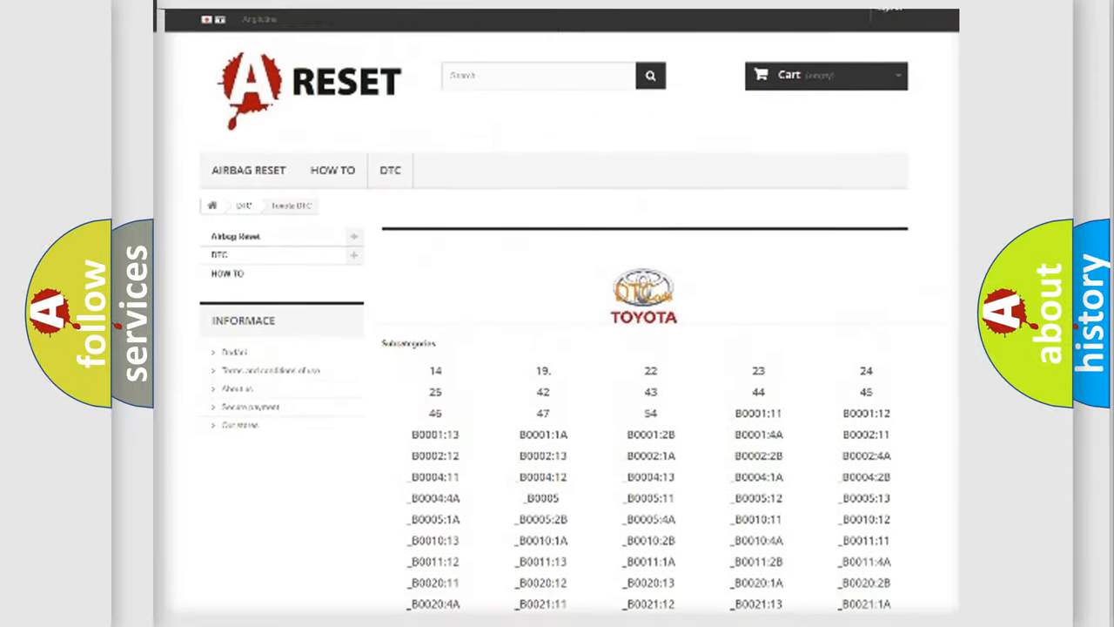
scroll("up", 3)
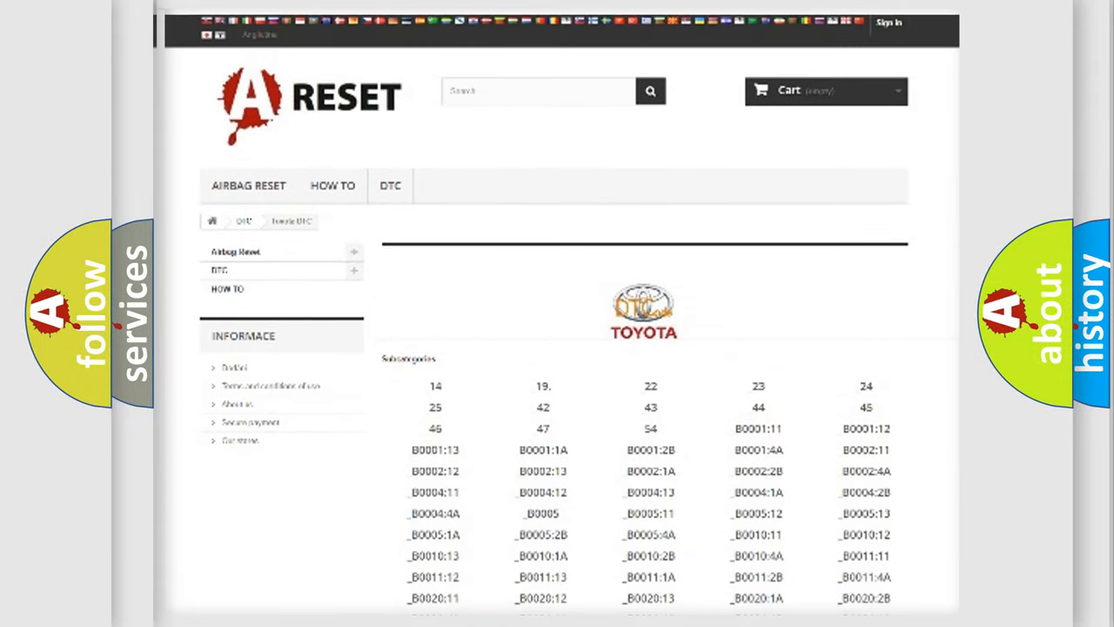